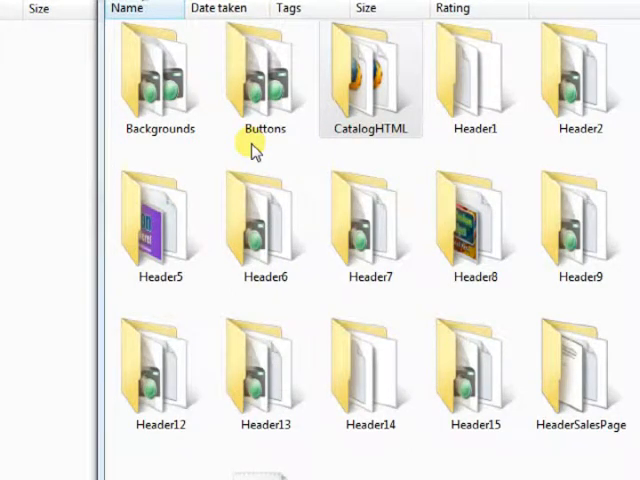
# - Enter the CatalogHTML folder and launch the Catalog105 page in the browser
pyautogui.click(264, 216)
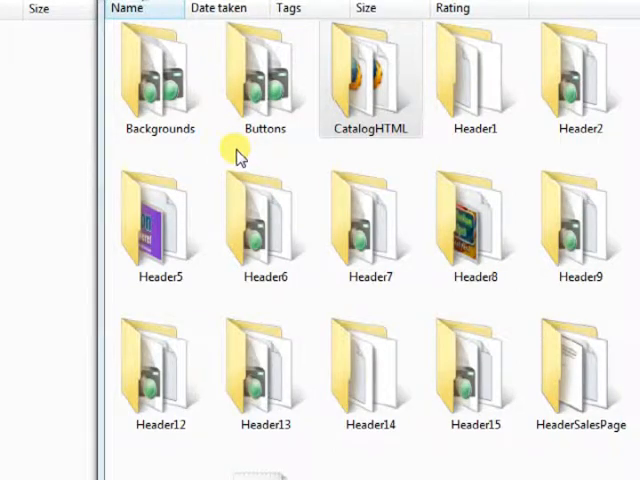
pyautogui.moveTo(236, 156)
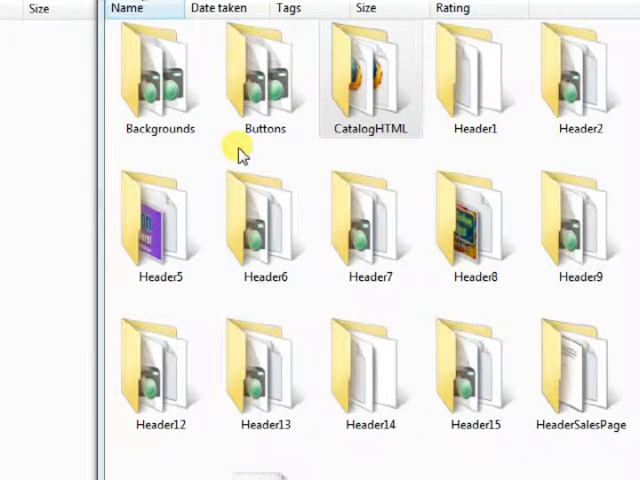
pyautogui.moveTo(238, 156)
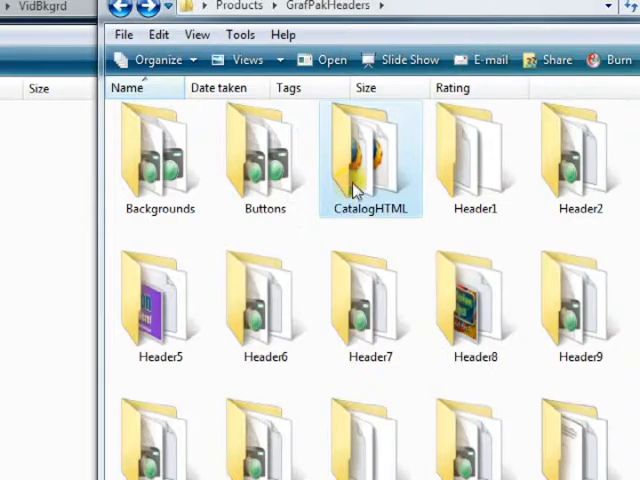
pyautogui.doubleClick(370, 160)
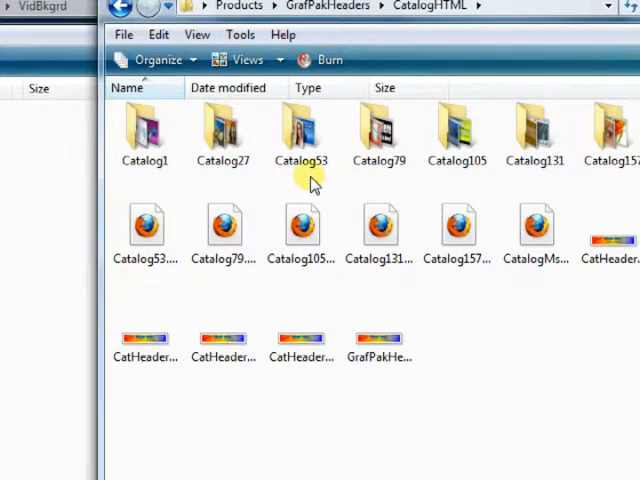
pyautogui.click(300, 224)
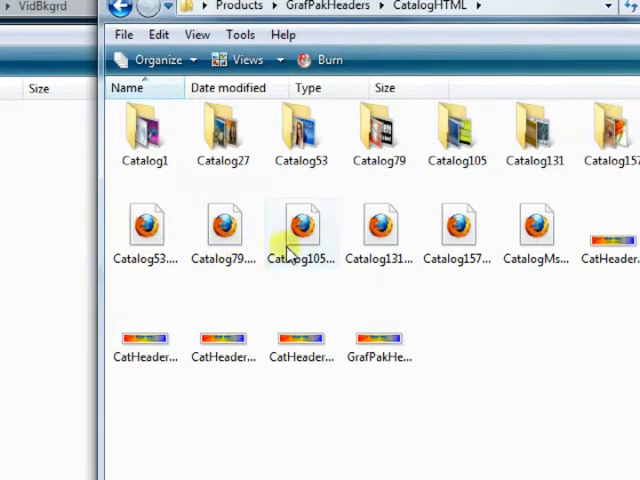
pyautogui.click(300, 230)
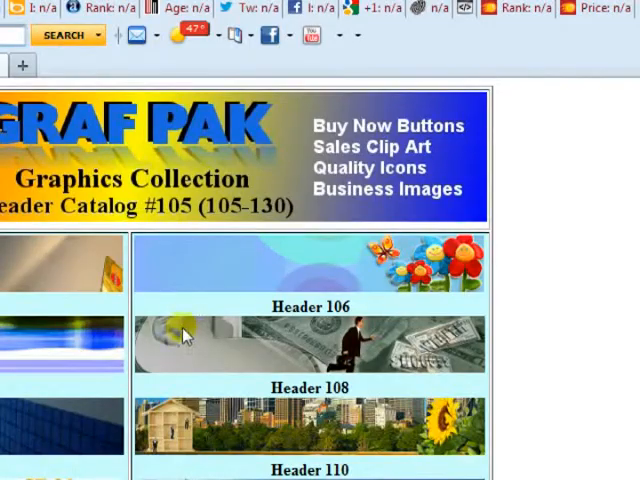
# - Scroll through Header Catalog #105 and then catalog #79 covering headers 80-86
pyautogui.scroll(-3)
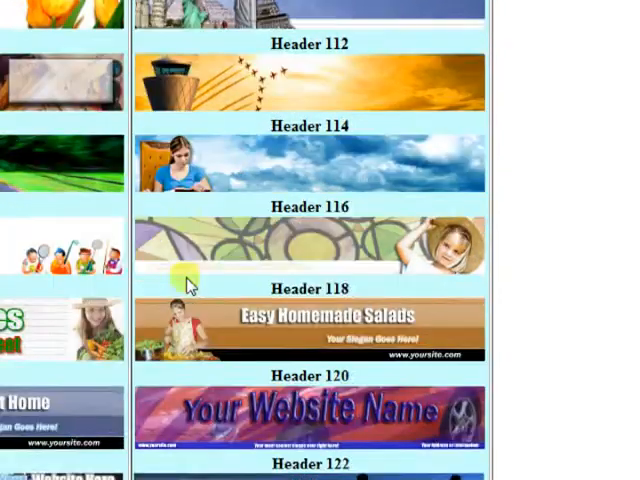
pyautogui.scroll(-3)
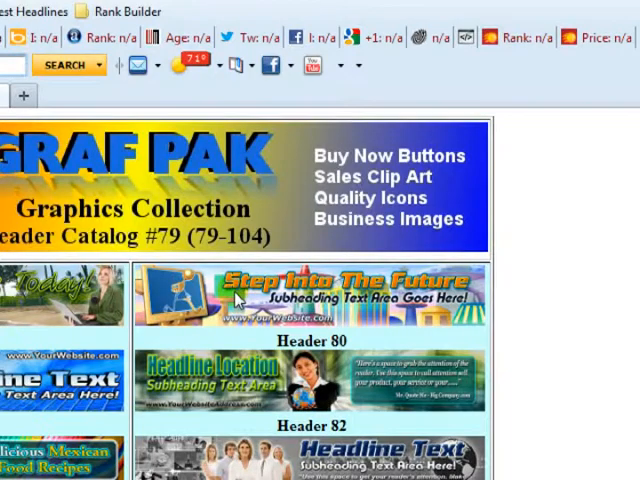
pyautogui.scroll(-3)
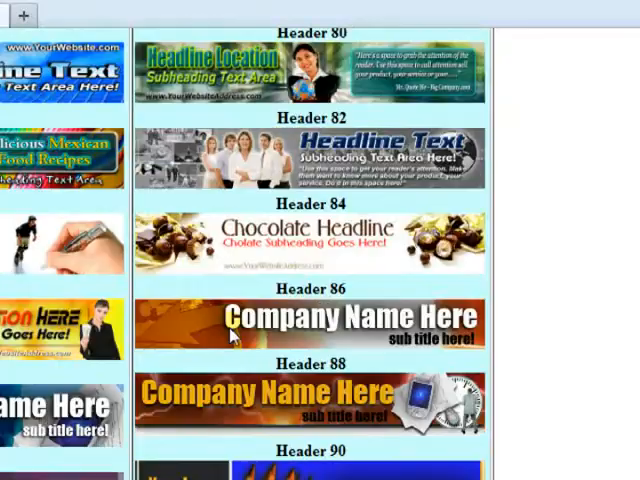
pyautogui.scroll(-3)
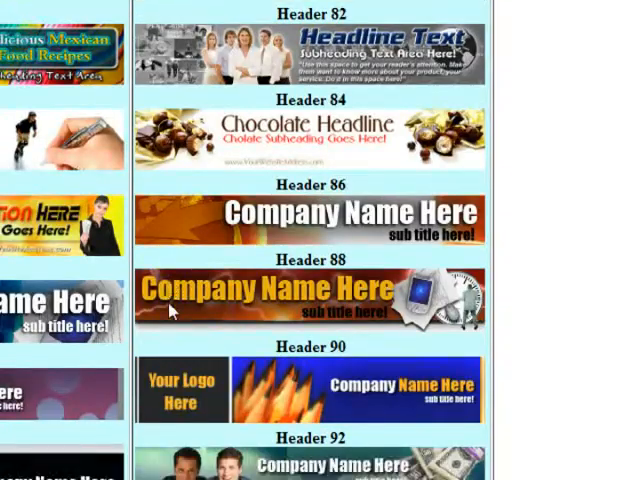
pyautogui.scroll(-3)
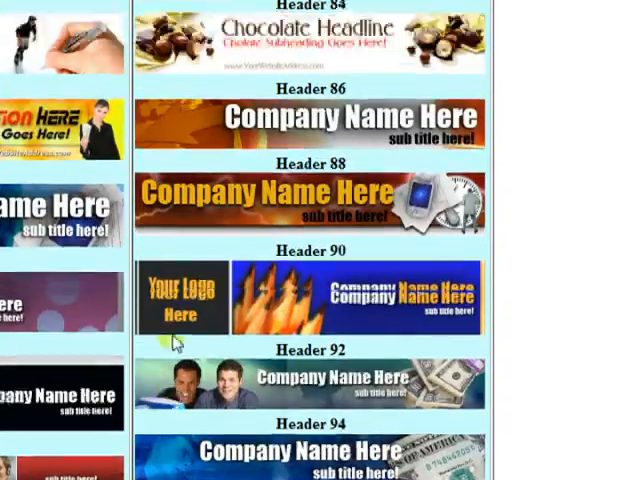
pyautogui.scroll(3)
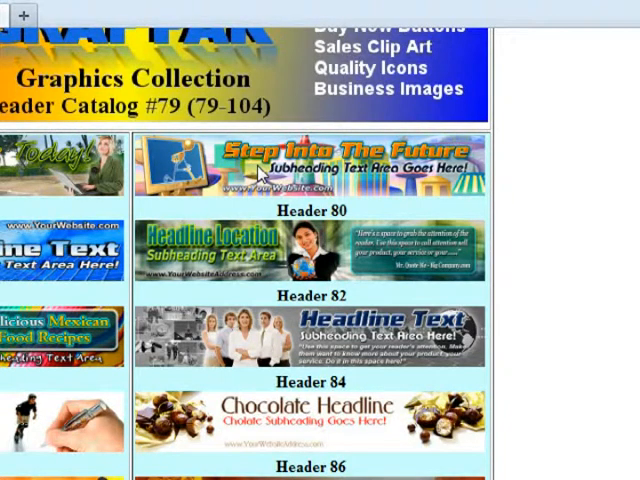
pyautogui.moveTo(230, 332)
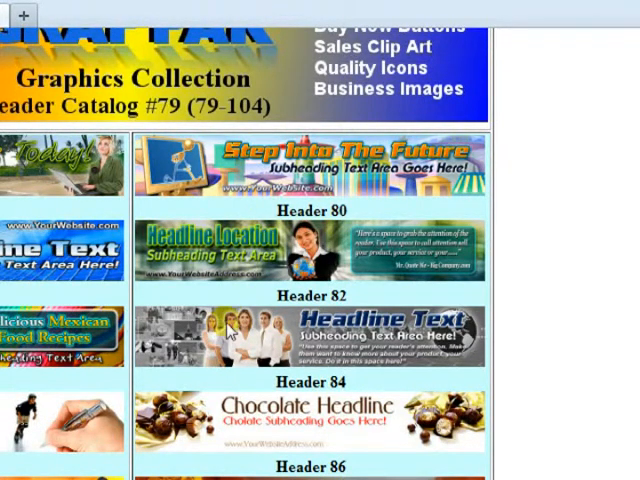
pyautogui.moveTo(352, 208)
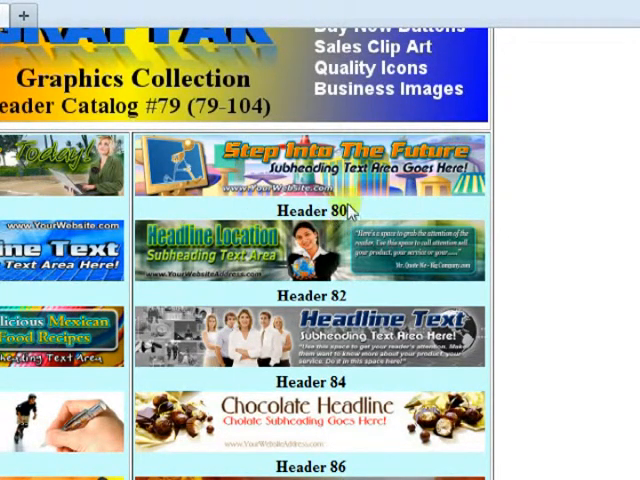
pyautogui.scroll(-3)
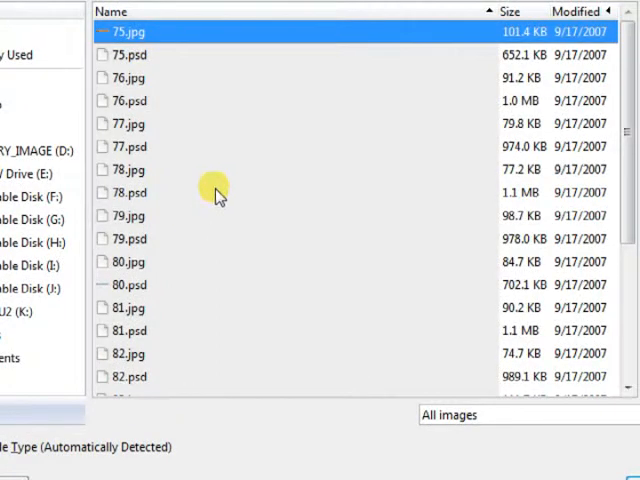
pyautogui.moveTo(278, 182)
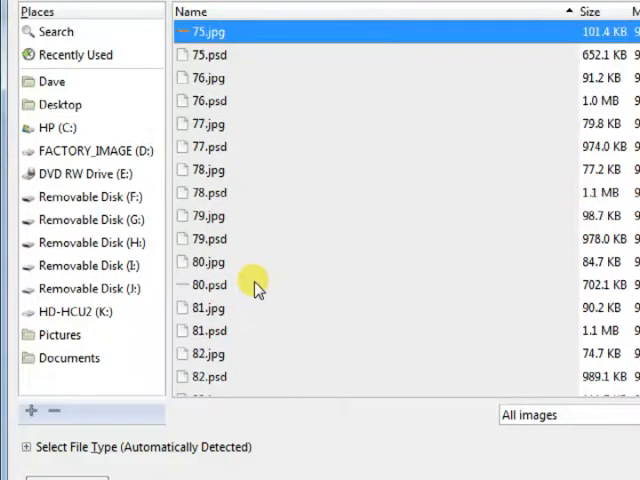
pyautogui.moveTo(232, 336)
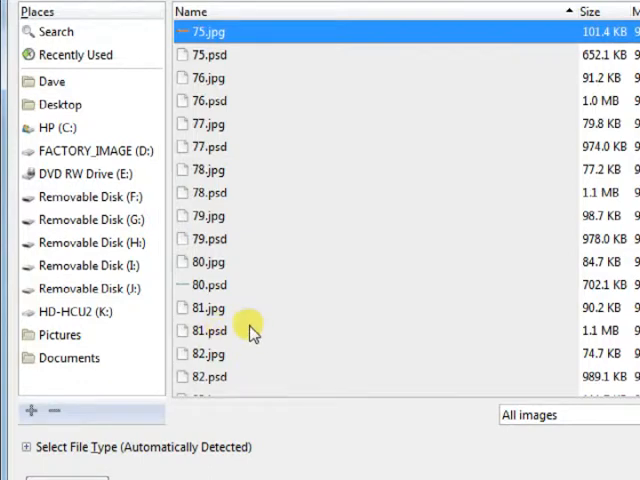
pyautogui.moveTo(212, 340)
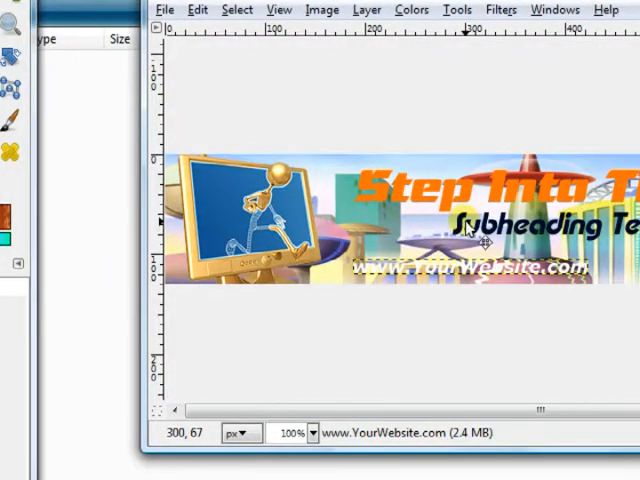
pyautogui.moveTo(420, 170)
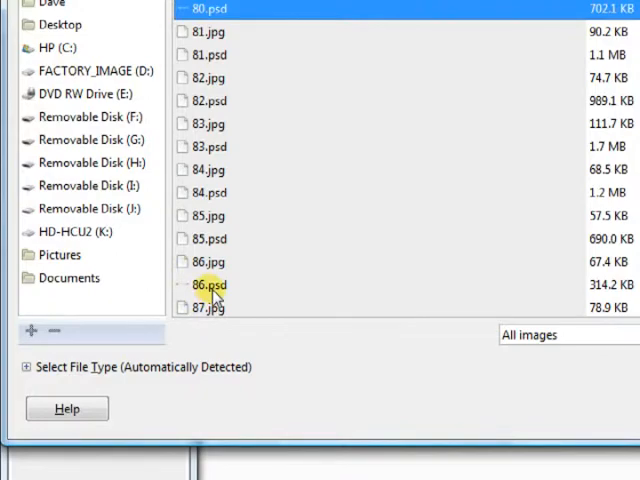
# - Load 86.psd, the chocolate headline header, from the Open Image dialog
pyautogui.doubleClick(208, 284)
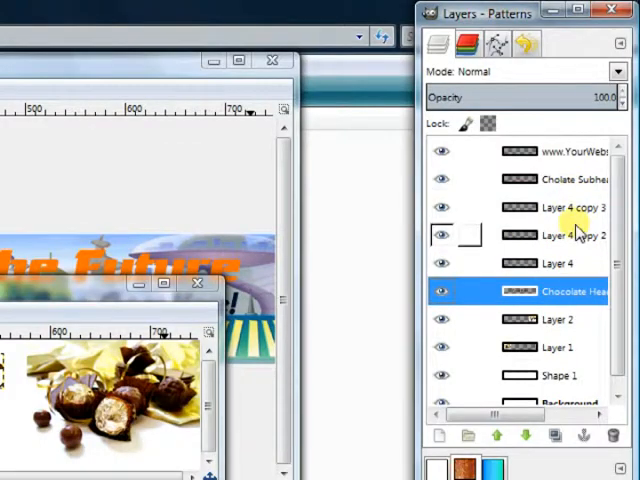
# - Make Layer 1 the active layer and bring up its context menu
pyautogui.click(560, 236)
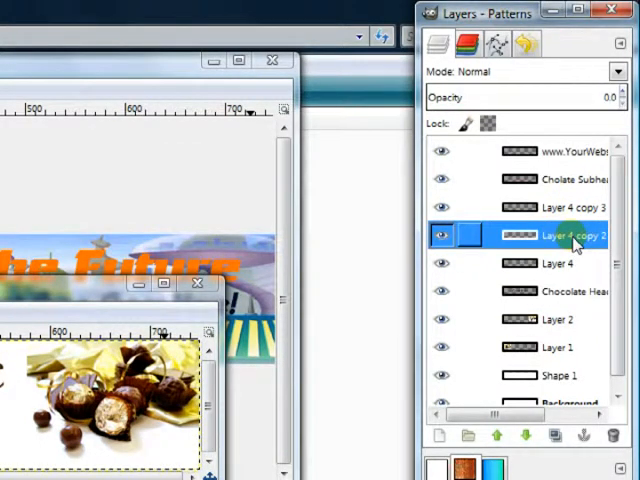
pyautogui.click(556, 320)
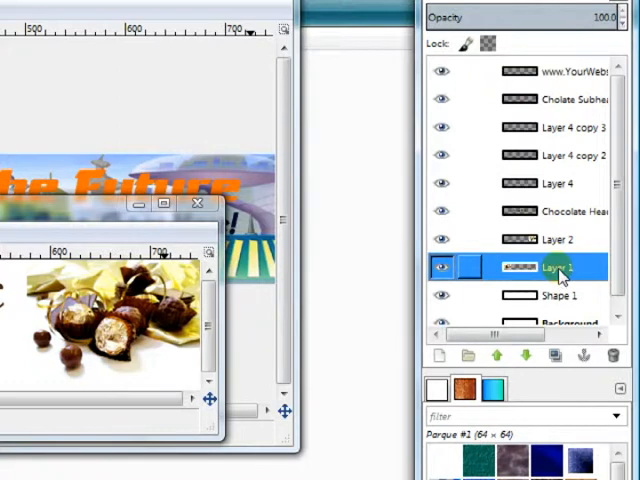
pyautogui.rightClick(548, 270)
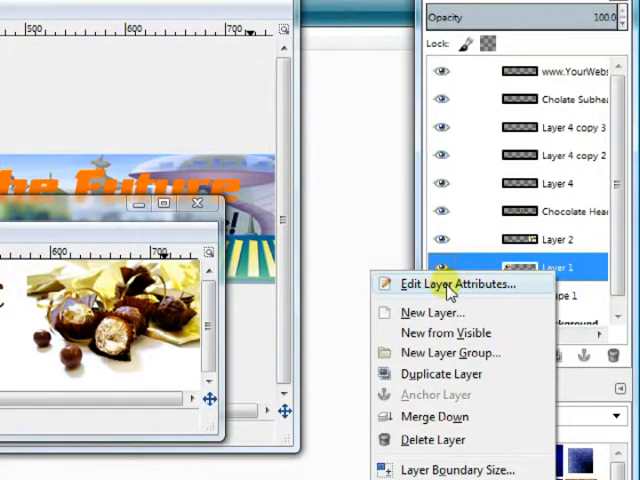
pyautogui.moveTo(584, 270)
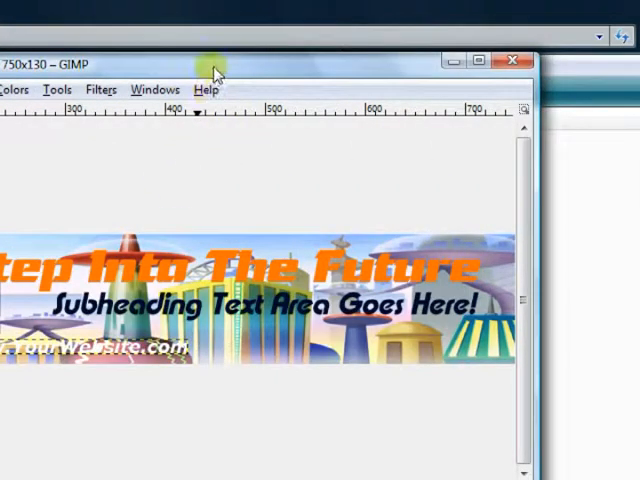
pyautogui.moveTo(206, 90)
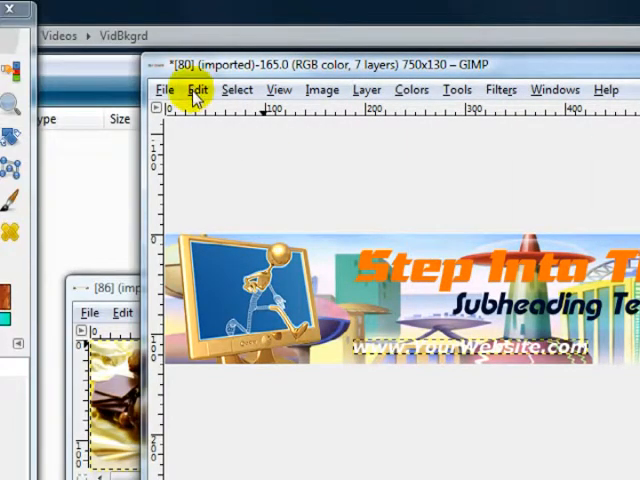
# - Paste the chocolates picture into the banner via Edit > Paste as > New Layer
pyautogui.click(196, 88)
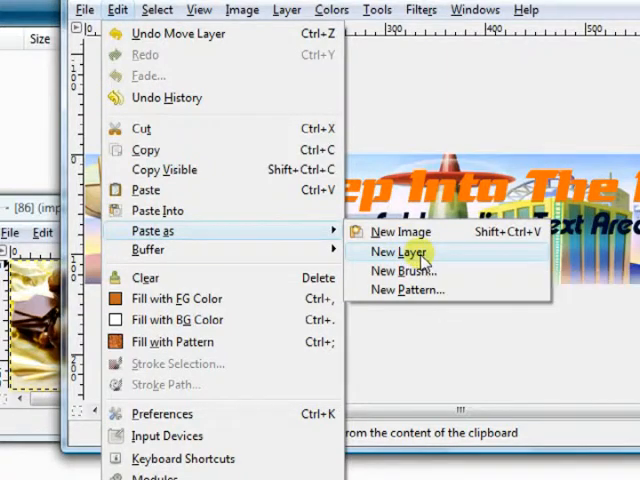
pyautogui.click(400, 252)
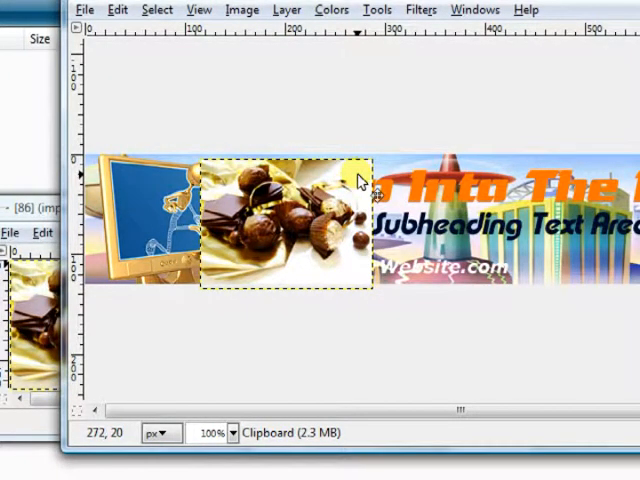
pyautogui.moveTo(356, 184)
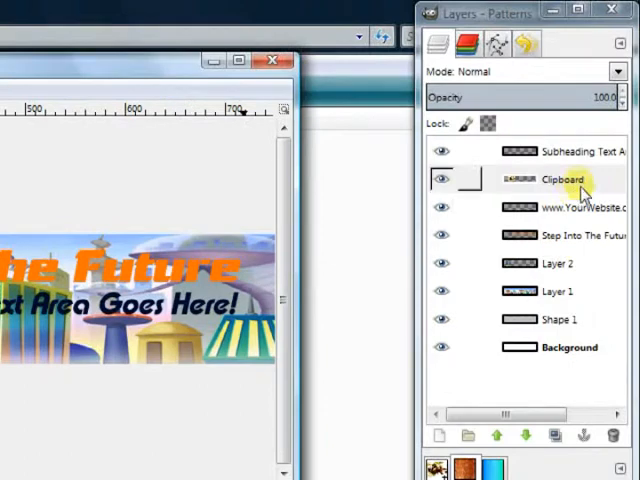
# - Give the pasted Clipboard layer the name Chocolates through Edit Layer Attributes
pyautogui.click(560, 180)
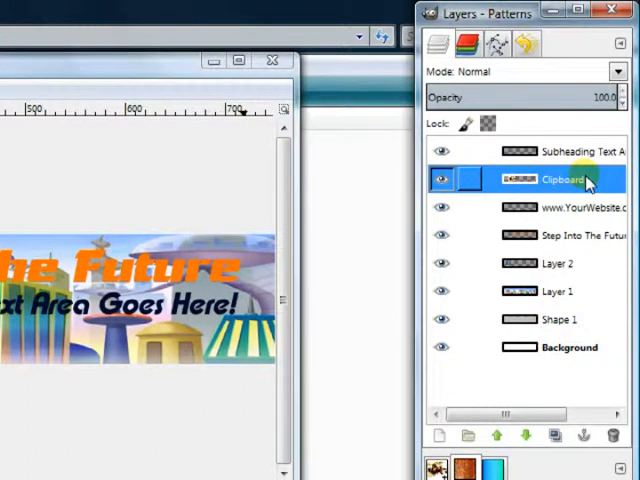
pyautogui.rightClick(560, 180)
pyautogui.write('Choc')
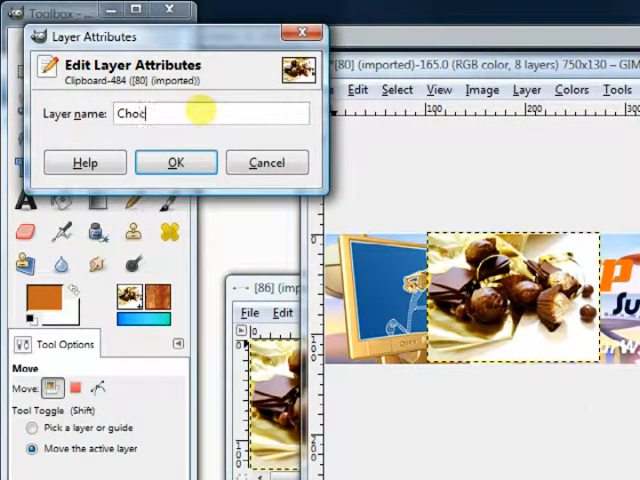
pyautogui.write('olates')
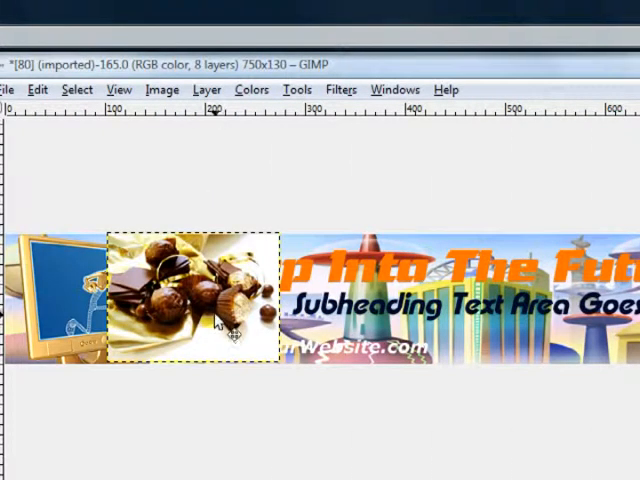
pyautogui.moveTo(400, 324)
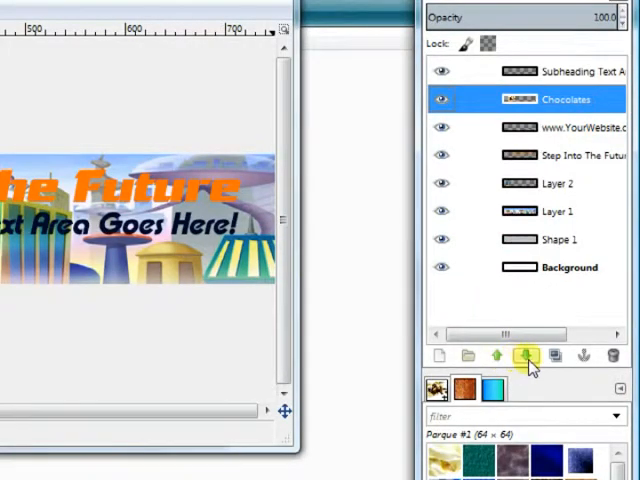
# - Lower the Chocolates layer three times so it sits below Layer 2, above Layer 1
pyautogui.click(522, 356)
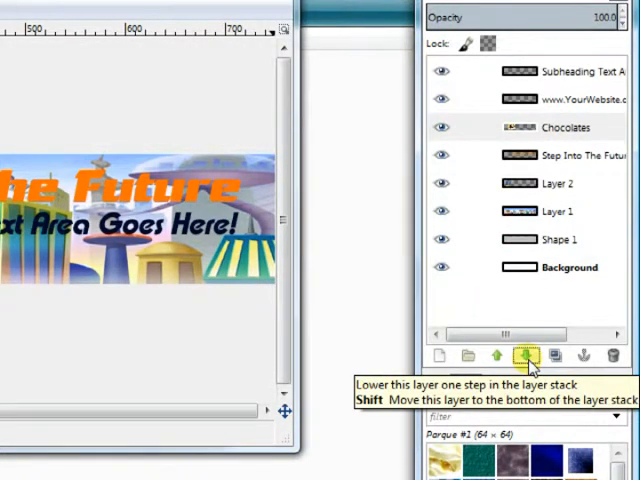
pyautogui.click(524, 356)
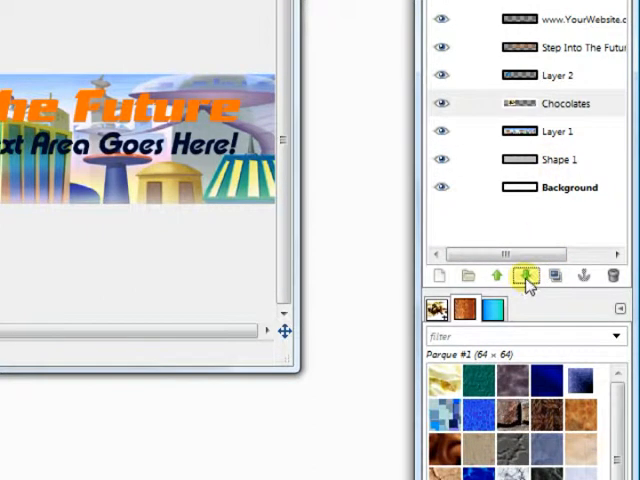
pyautogui.click(524, 276)
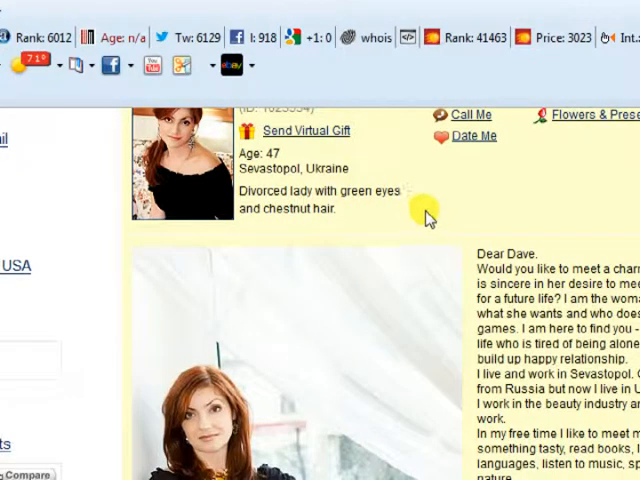
# - Scroll the profile page down to the large photo of the woman by the window
pyautogui.scroll(-3)
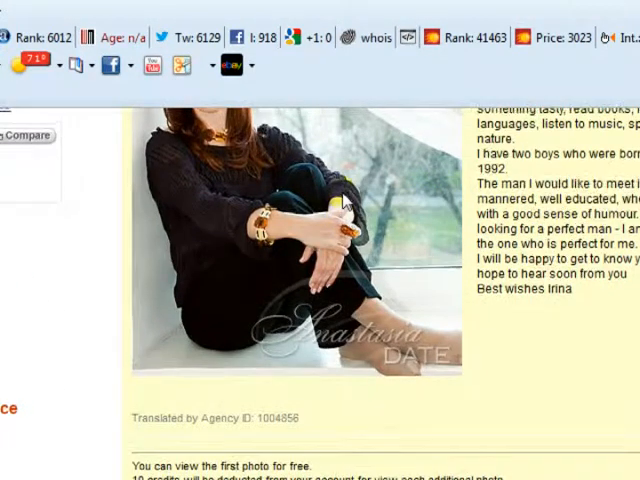
pyautogui.scroll(-3)
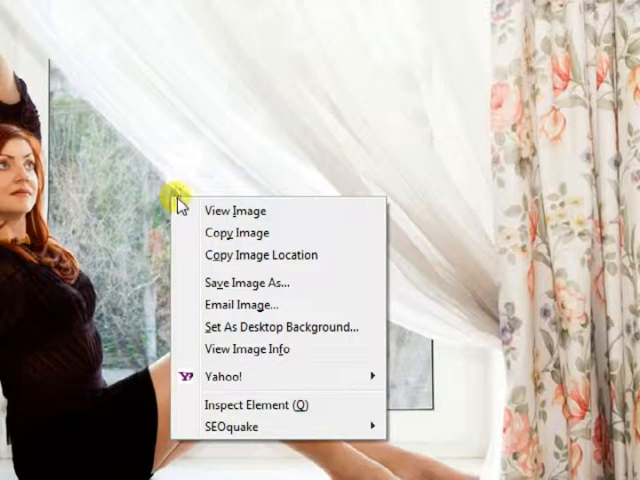
pyautogui.moveTo(220, 304)
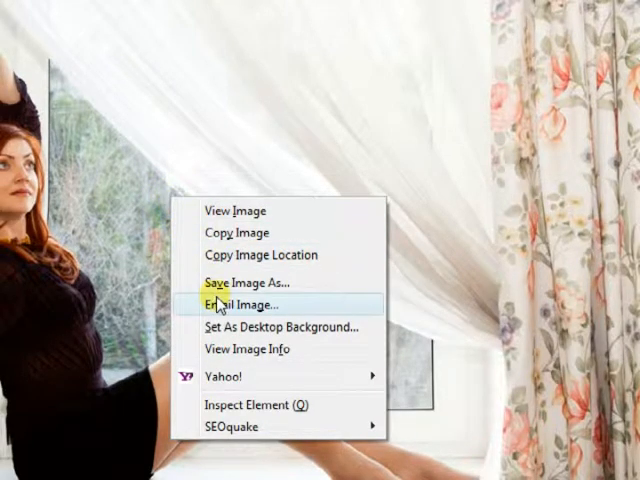
pyautogui.moveTo(260, 348)
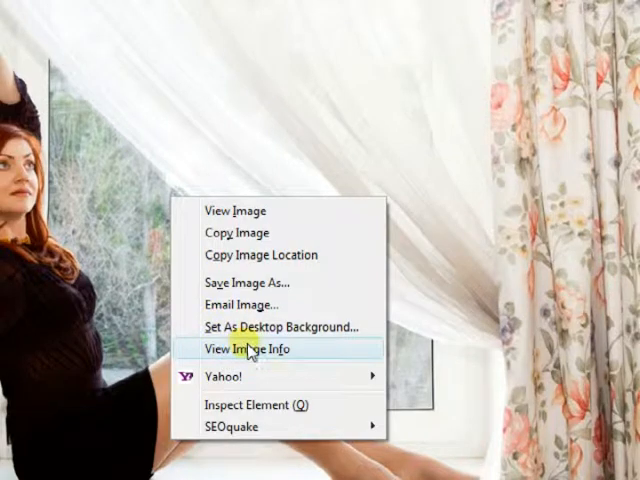
pyautogui.moveTo(248, 256)
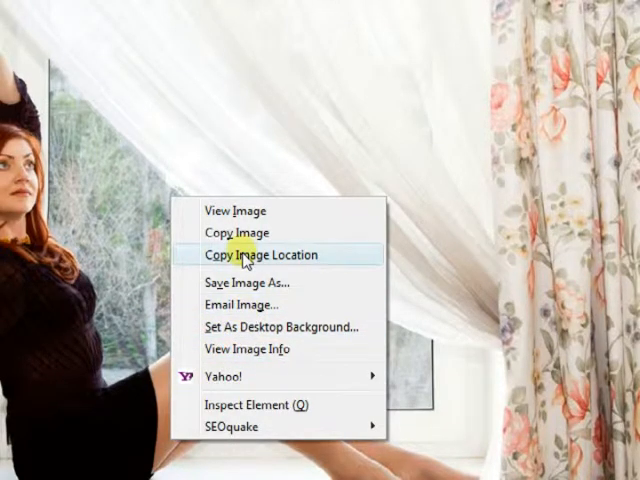
pyautogui.moveTo(244, 232)
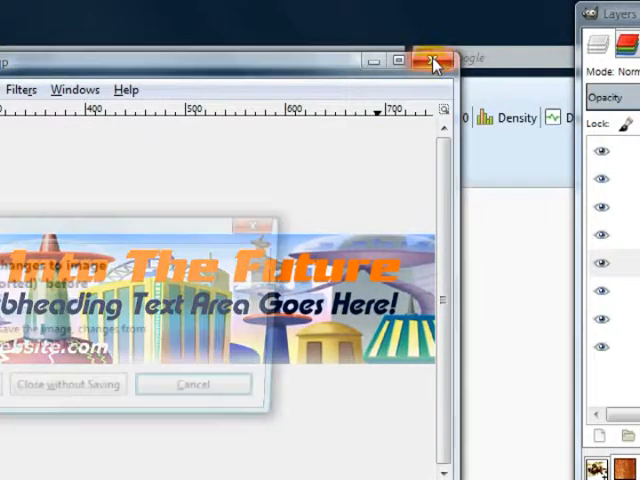
# - Discard the banner with Close without Saving and return to GIMP's empty window
pyautogui.click(432, 60)
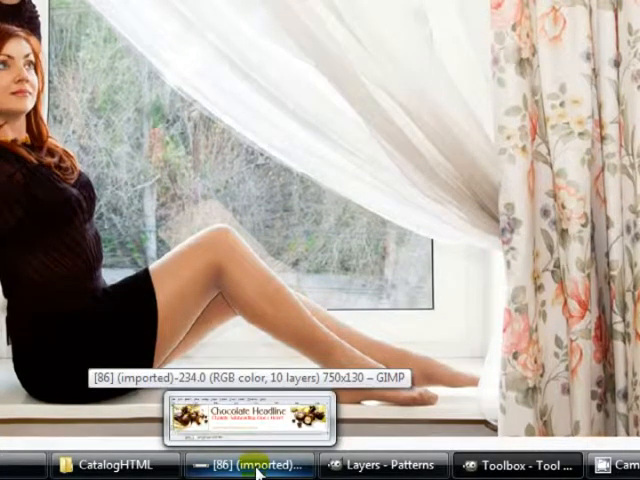
pyautogui.click(244, 464)
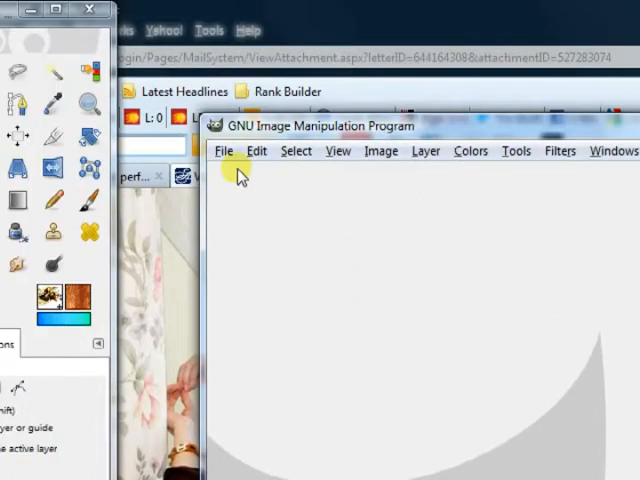
# - Create a new 1024x681 image from the clipboard photo via File > Create > From Clipboard
pyautogui.click(224, 150)
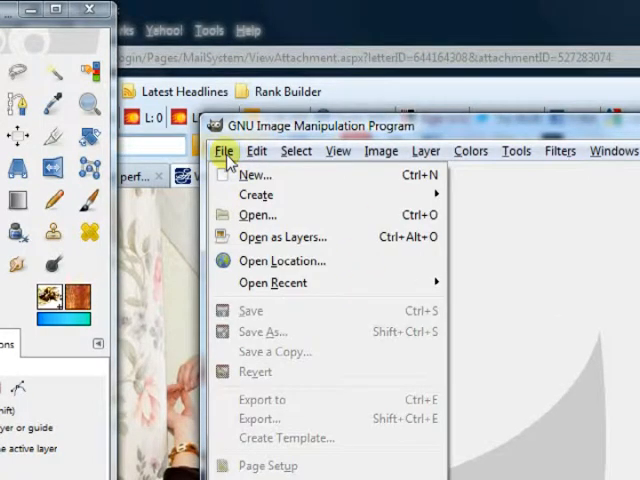
pyautogui.moveTo(256, 194)
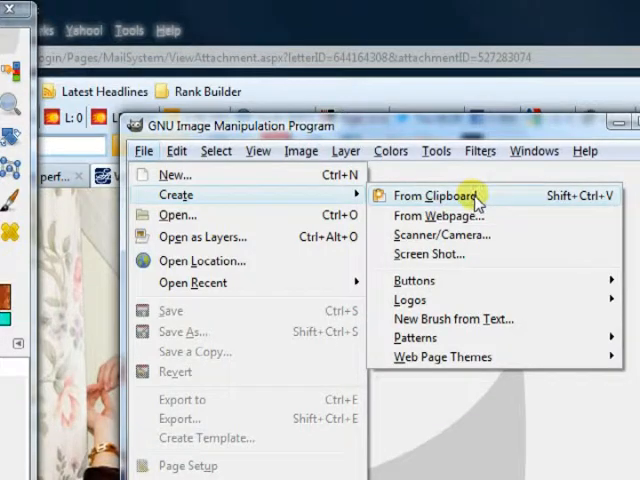
pyautogui.click(436, 196)
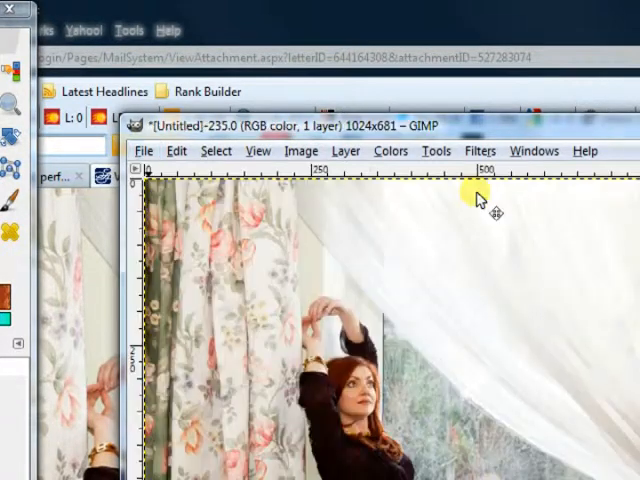